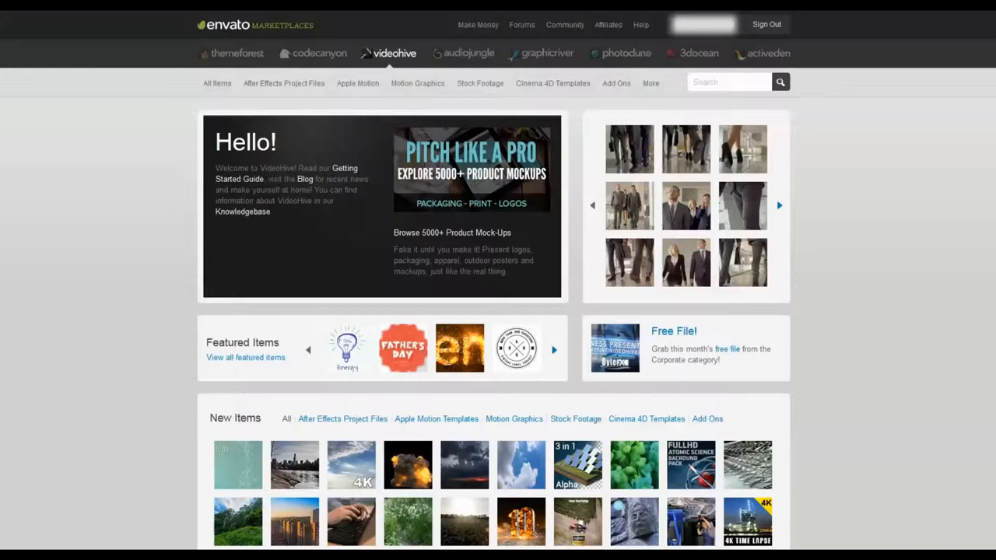
{"action": "mouse_move", "coordinate": [589, 395]}
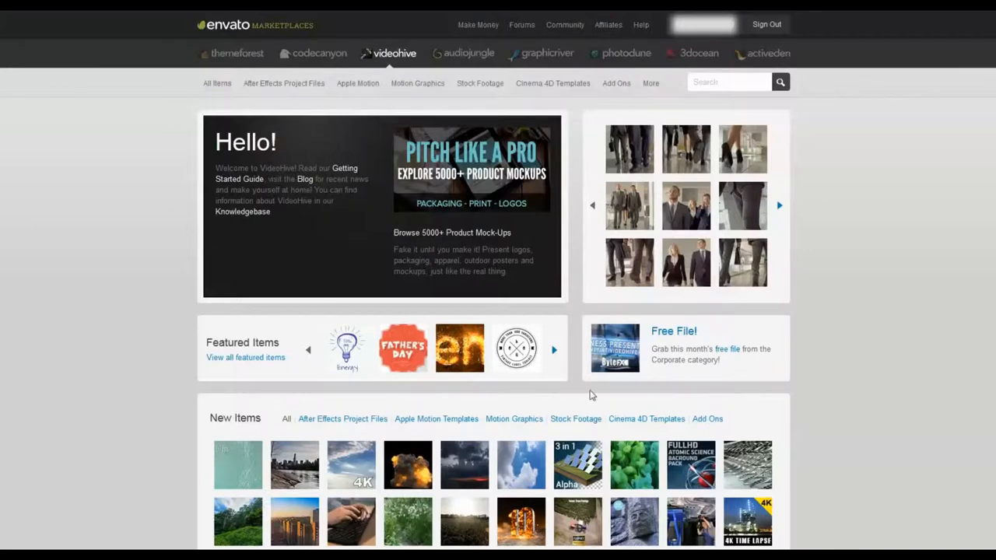
{"action": "mouse_move", "coordinate": [840, 256]}
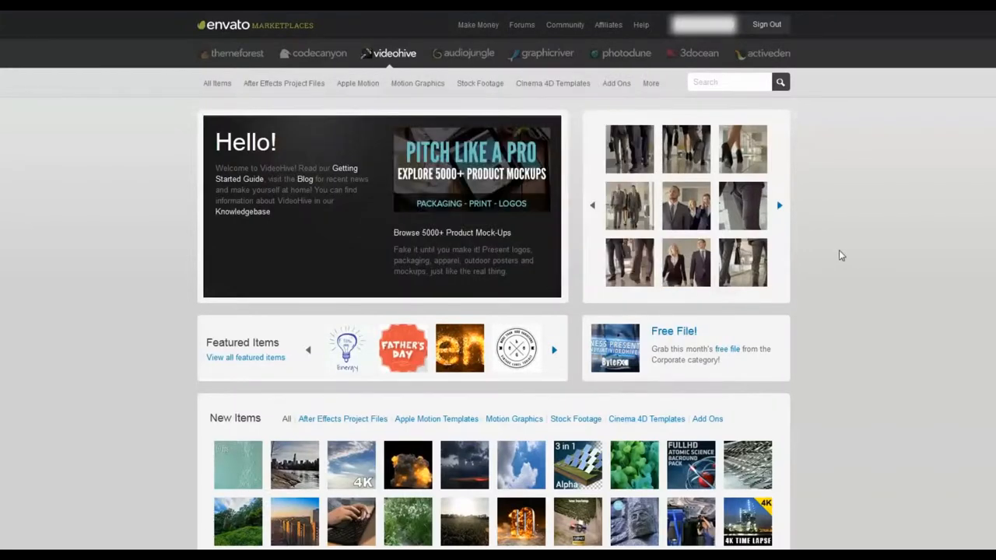
{"action": "mouse_move", "coordinate": [918, 106]}
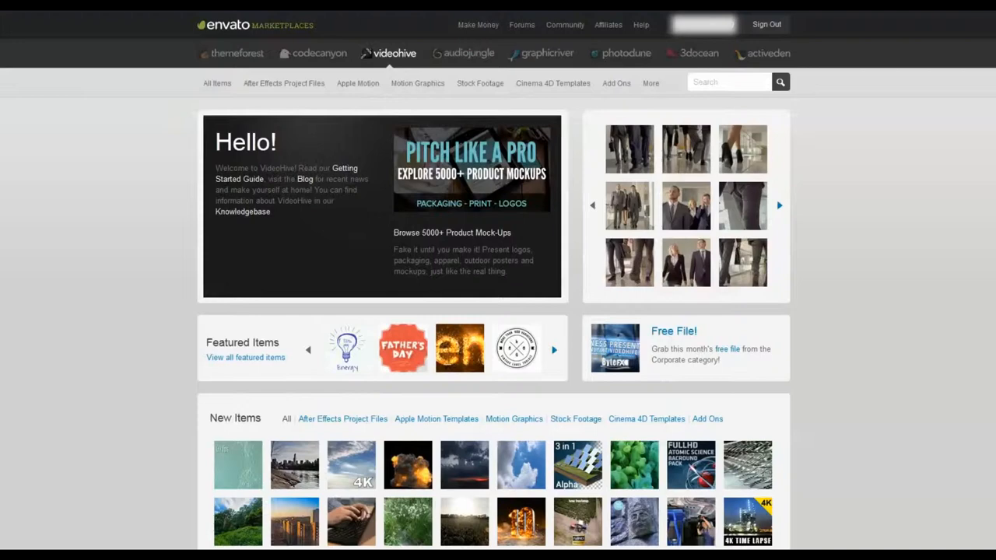
{"action": "mouse_move", "coordinate": [893, 183]}
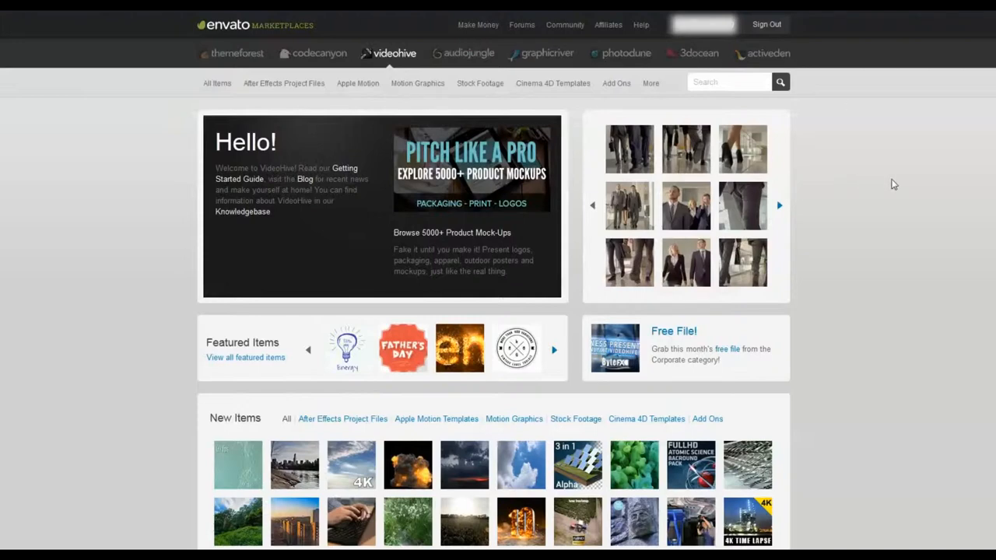
{"action": "mouse_move", "coordinate": [964, 169]}
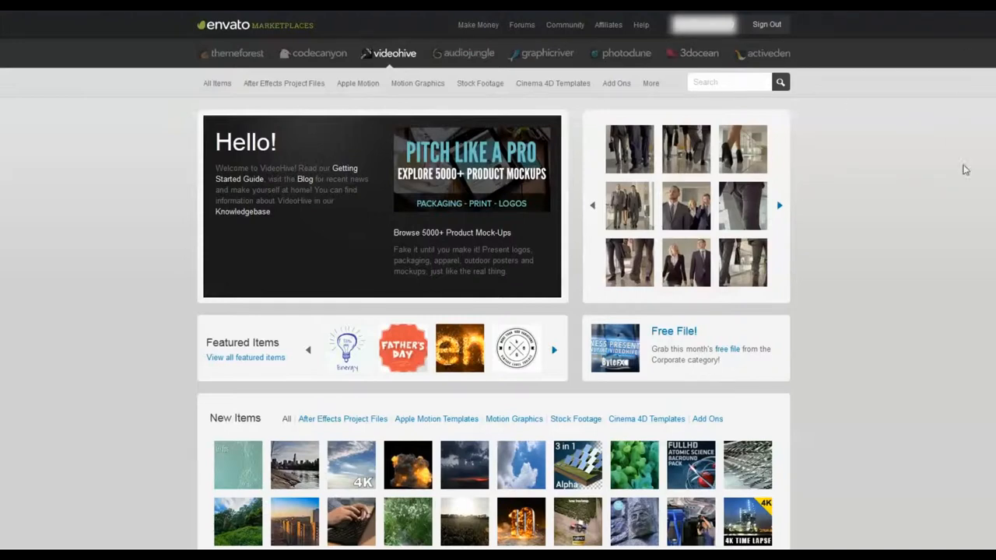
{"action": "mouse_move", "coordinate": [914, 89]}
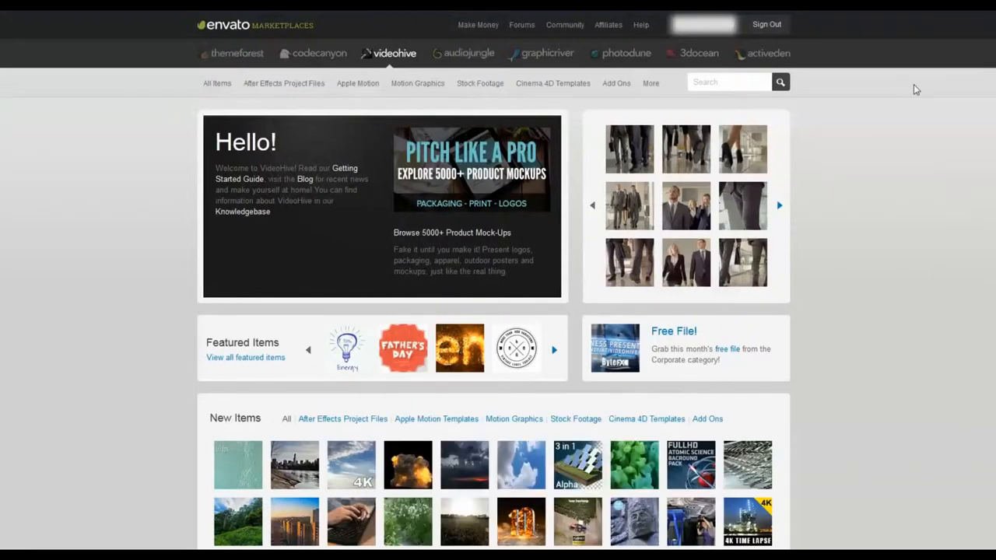
Bring up the signed-in account menu from the username at the top right.
{"action": "left_click", "coordinate": [703, 25]}
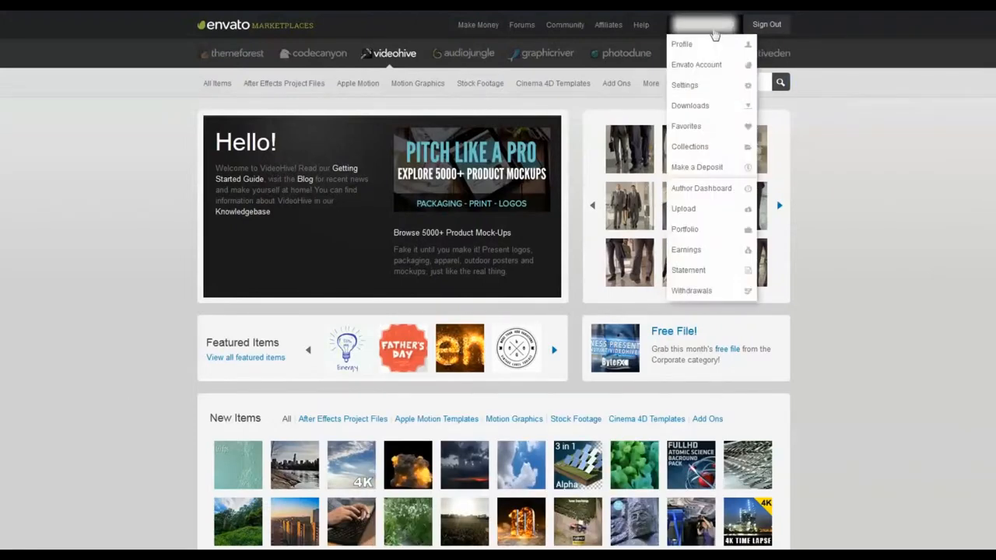
{"action": "mouse_move", "coordinate": [708, 39]}
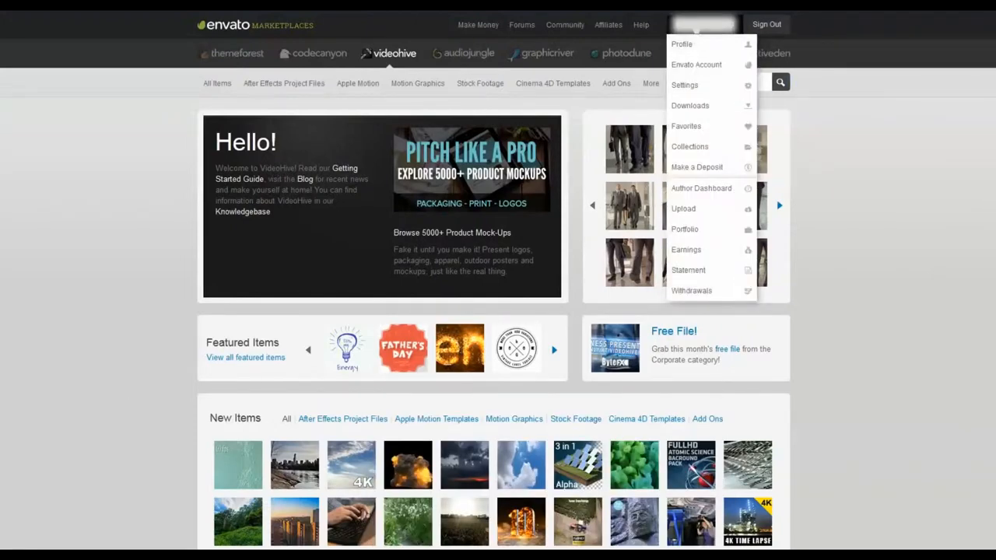
{"action": "mouse_move", "coordinate": [710, 193]}
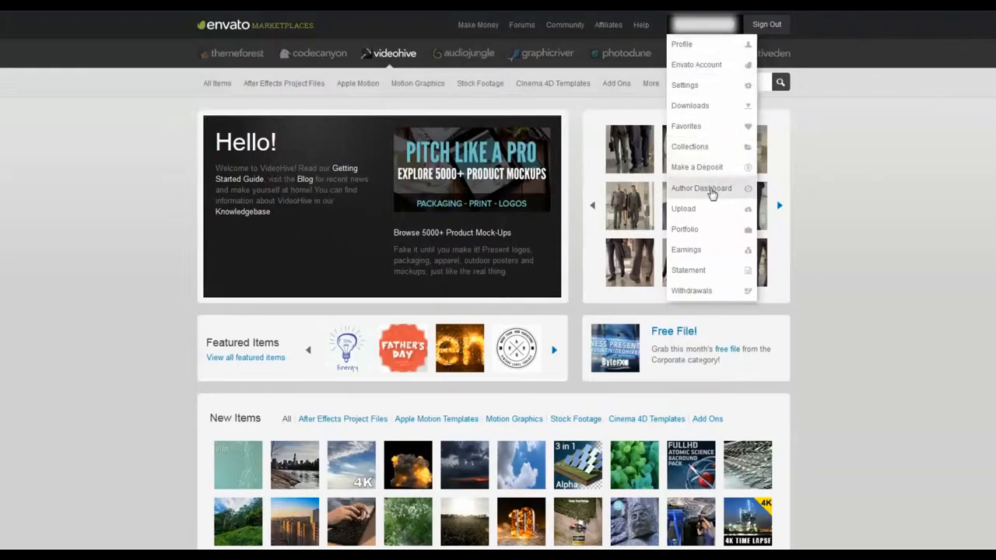
{"action": "mouse_move", "coordinate": [697, 110]}
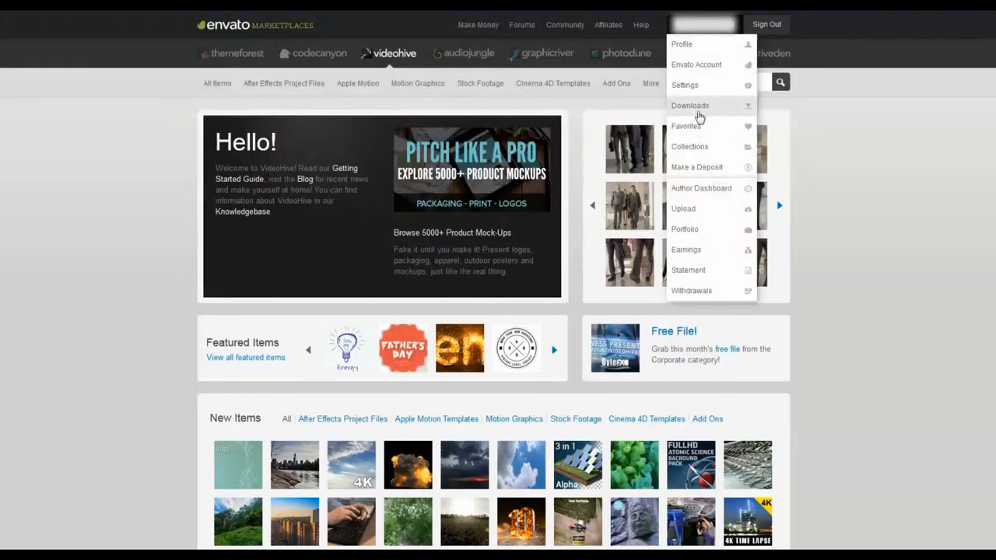
{"action": "mouse_move", "coordinate": [716, 112]}
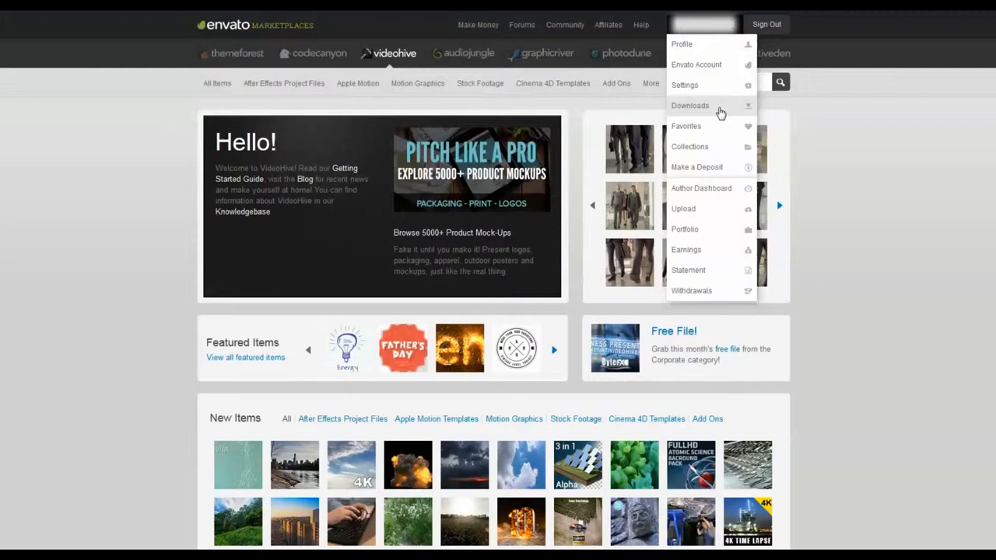
{"action": "mouse_move", "coordinate": [718, 138]}
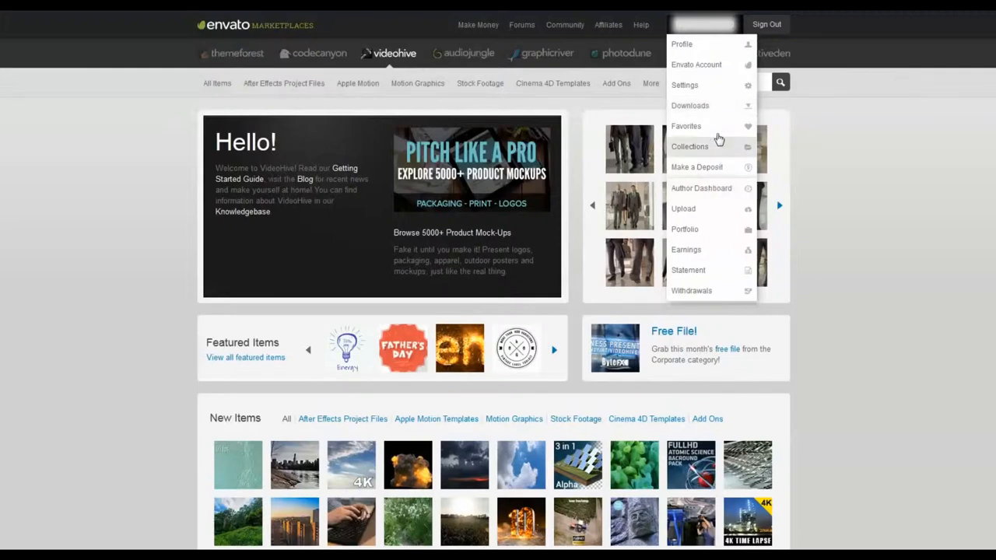
{"action": "mouse_move", "coordinate": [731, 193]}
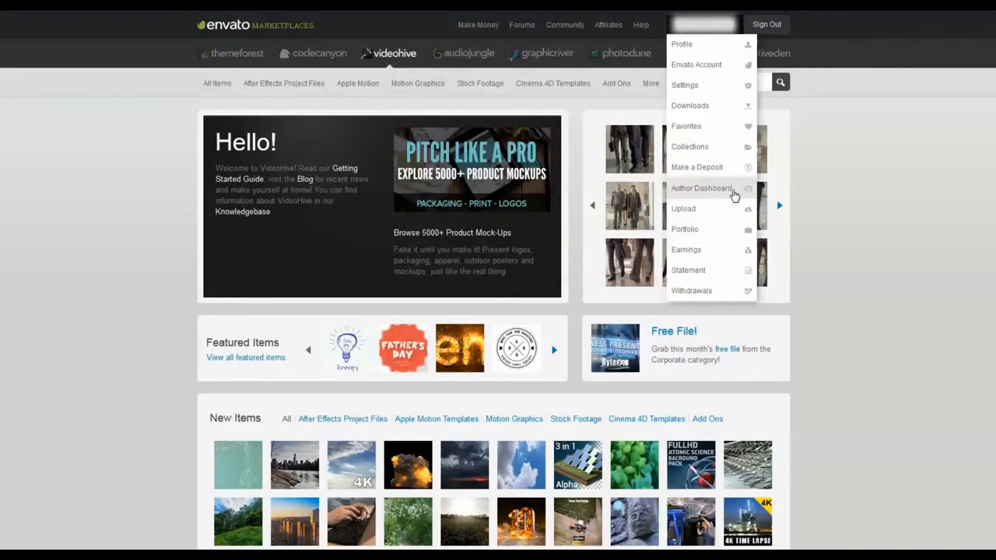
Go to the Author Dashboard, then bring the account menu back up over it.
{"action": "left_click", "coordinate": [700, 187]}
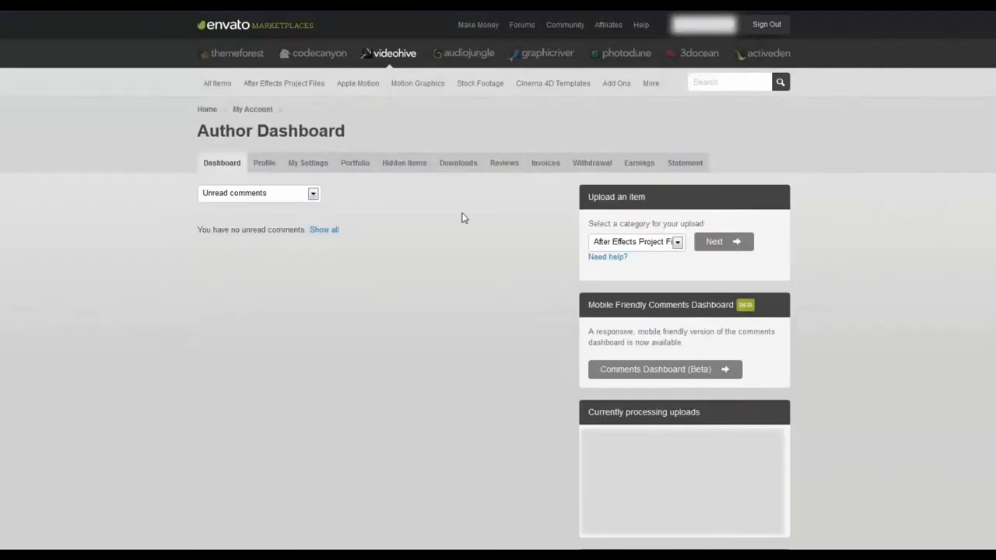
{"action": "mouse_move", "coordinate": [267, 271]}
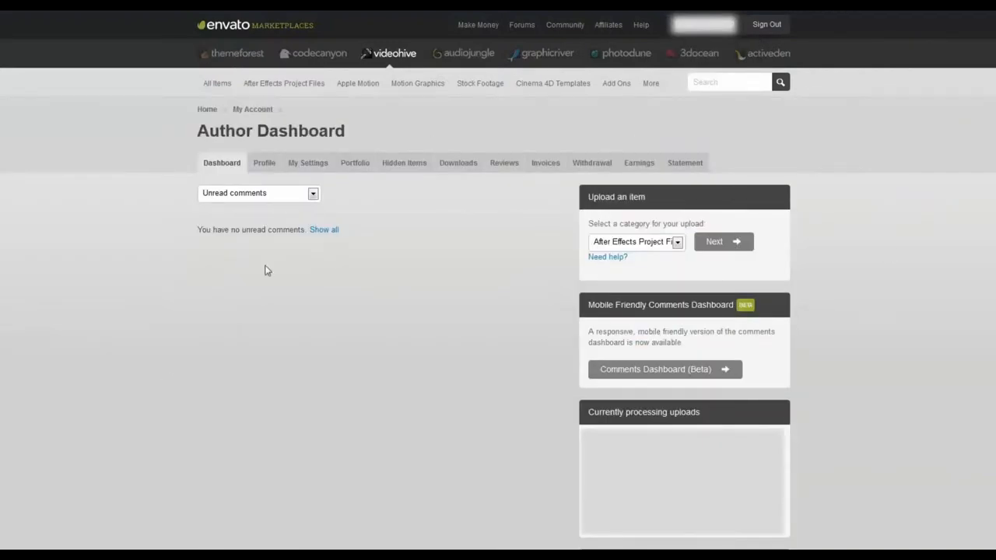
{"action": "mouse_move", "coordinate": [457, 163]}
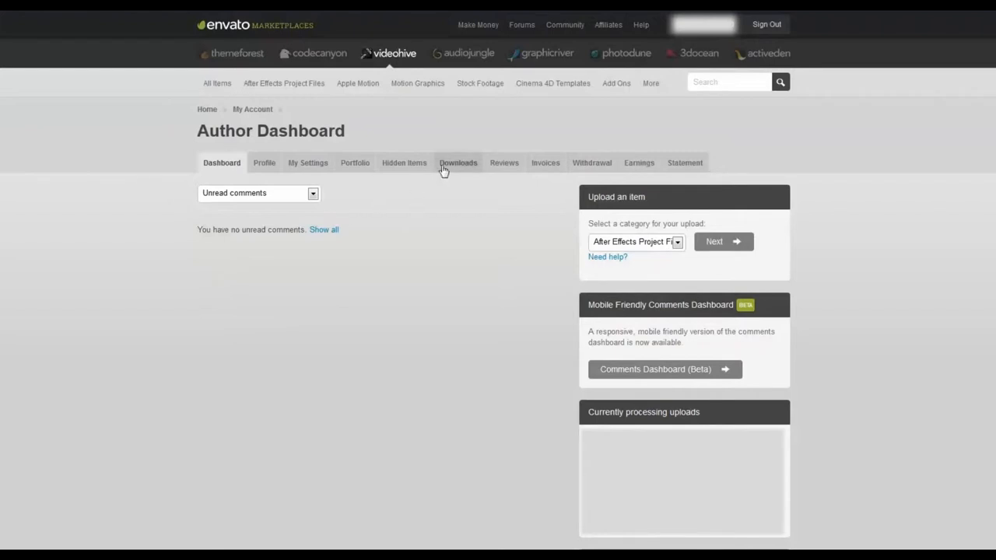
{"action": "left_click", "coordinate": [703, 25]}
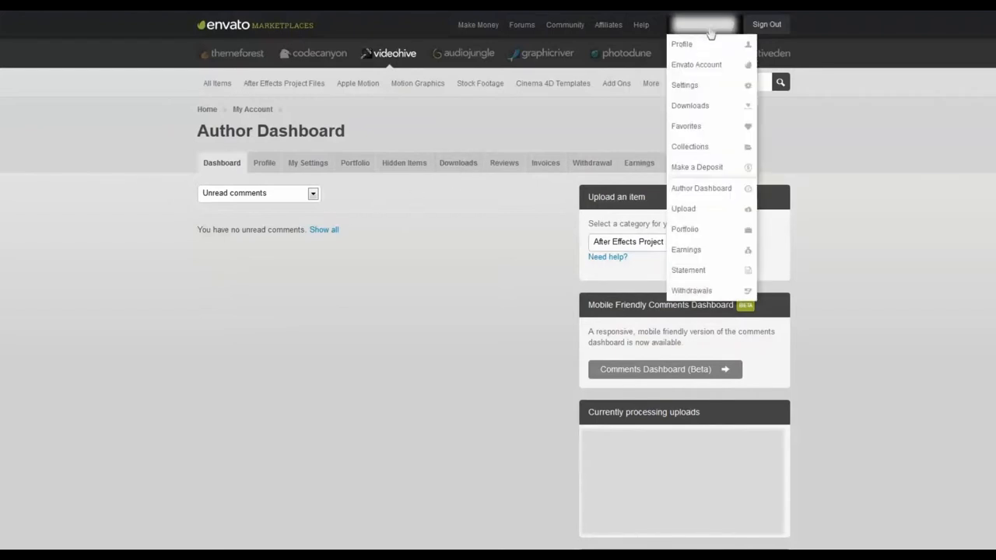
{"action": "mouse_move", "coordinate": [694, 106]}
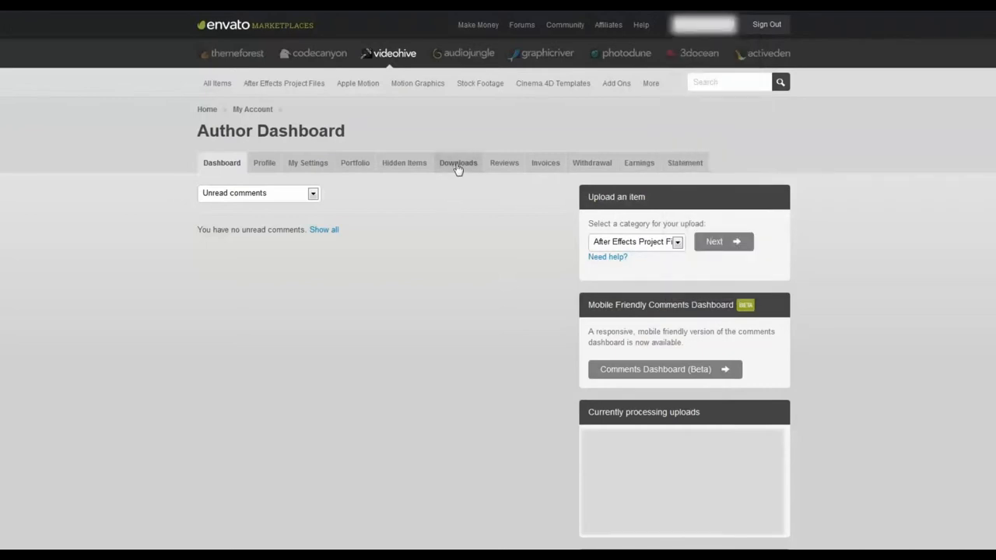
Go to the Downloads page listing the purchased item Solid Pro - Creative Joomla.
{"action": "left_click", "coordinate": [457, 163]}
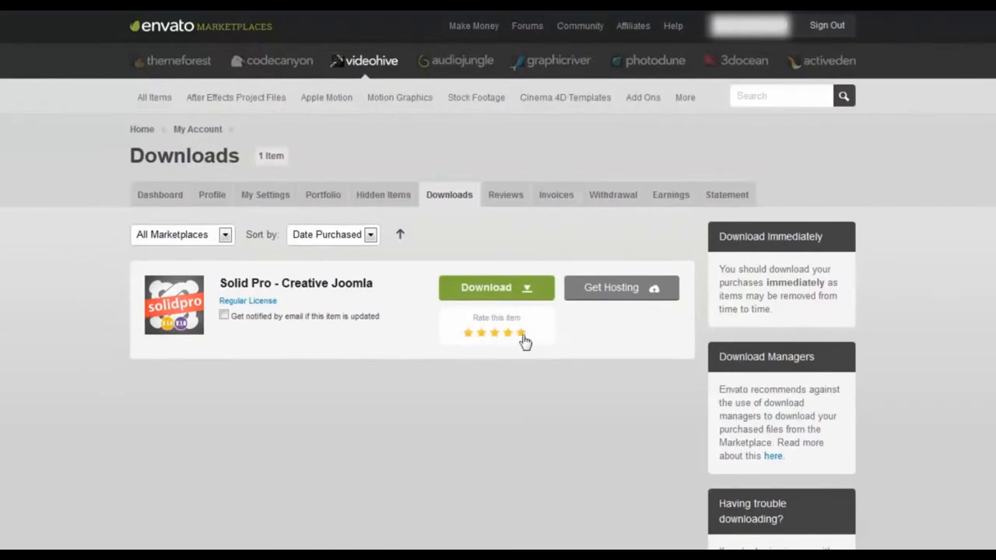
{"action": "mouse_move", "coordinate": [520, 333]}
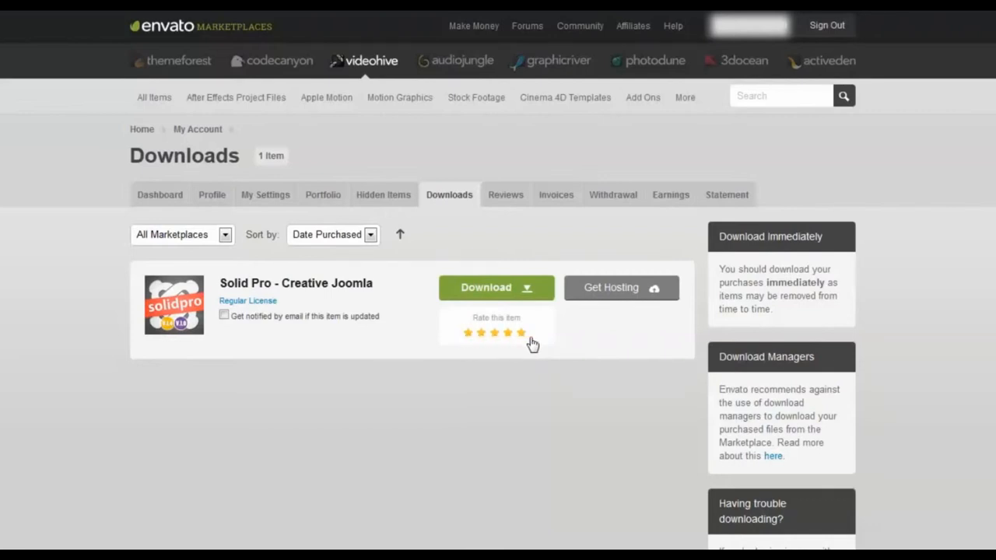
{"action": "mouse_move", "coordinate": [526, 391]}
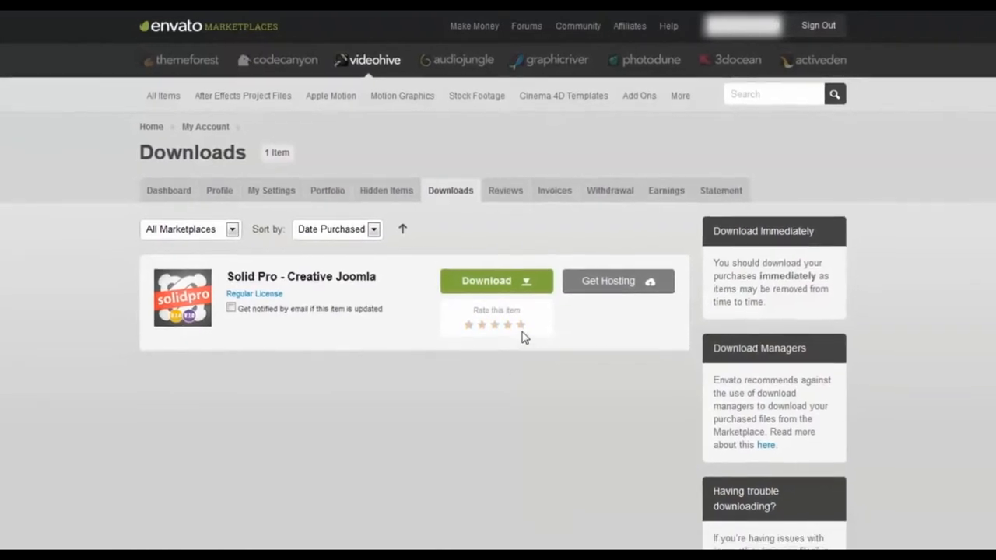
Rate Solid Pro - Creative Joomla five stars, bringing up the Review this Item form.
{"action": "left_click", "coordinate": [519, 325]}
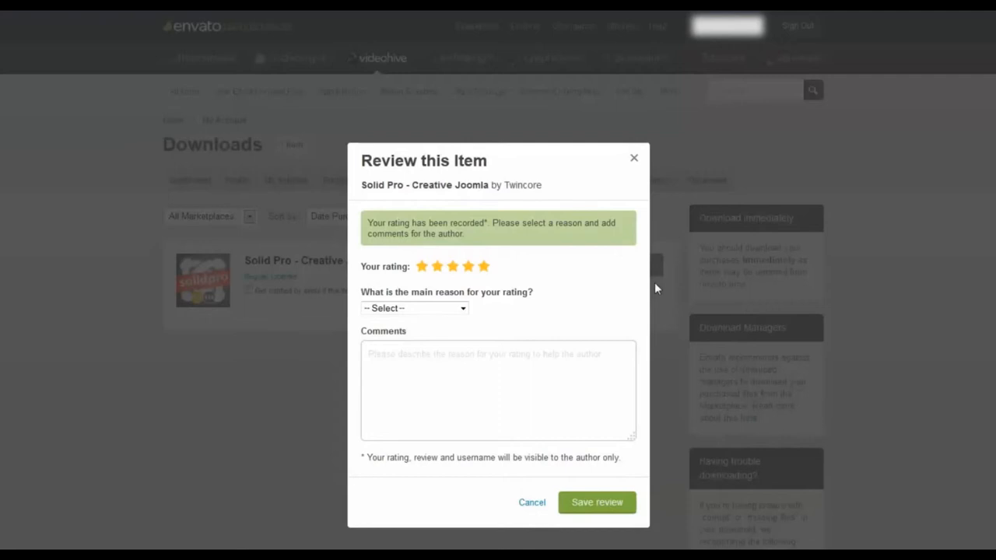
{"action": "mouse_move", "coordinate": [479, 445]}
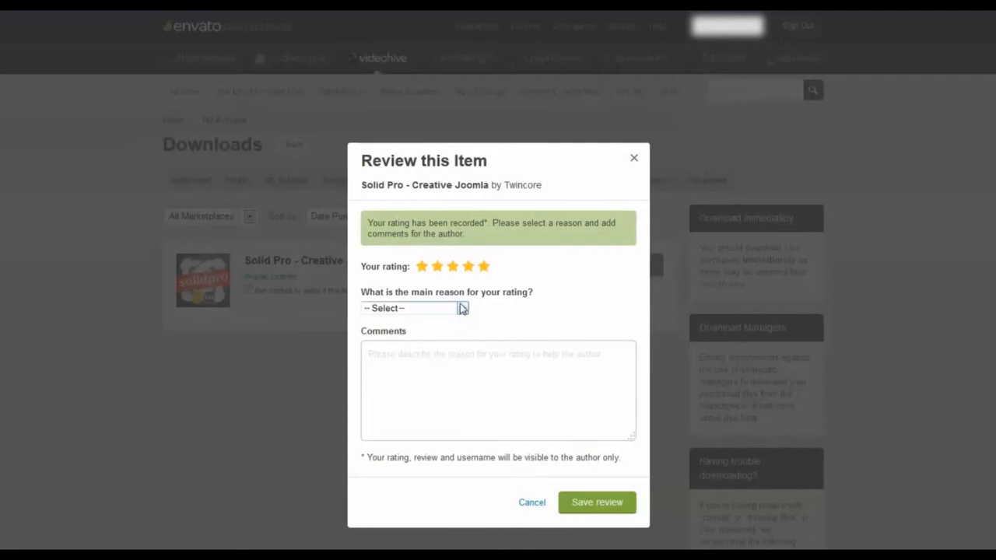
Choose Design Quality as the main reason for the five-star rating.
{"action": "left_click", "coordinate": [414, 308]}
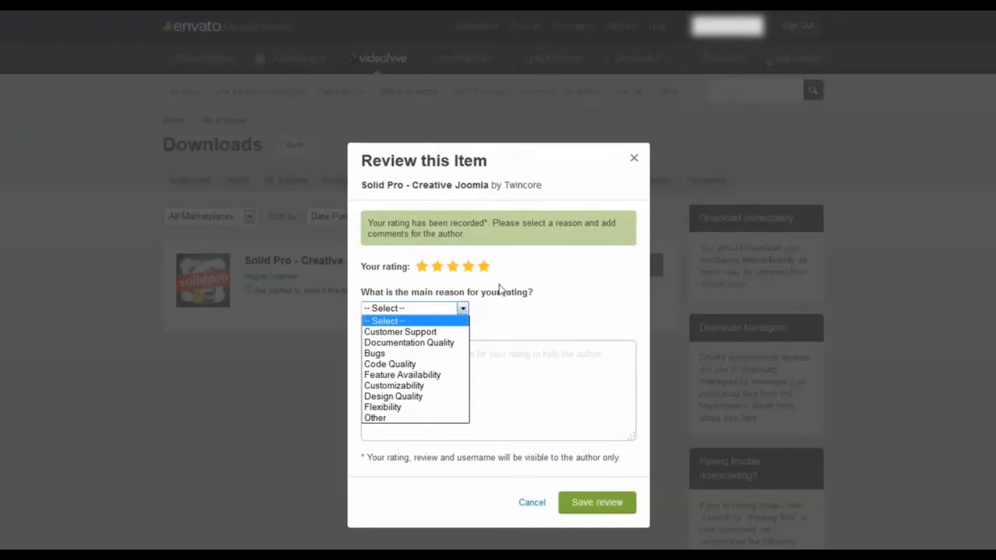
{"action": "mouse_move", "coordinate": [501, 298]}
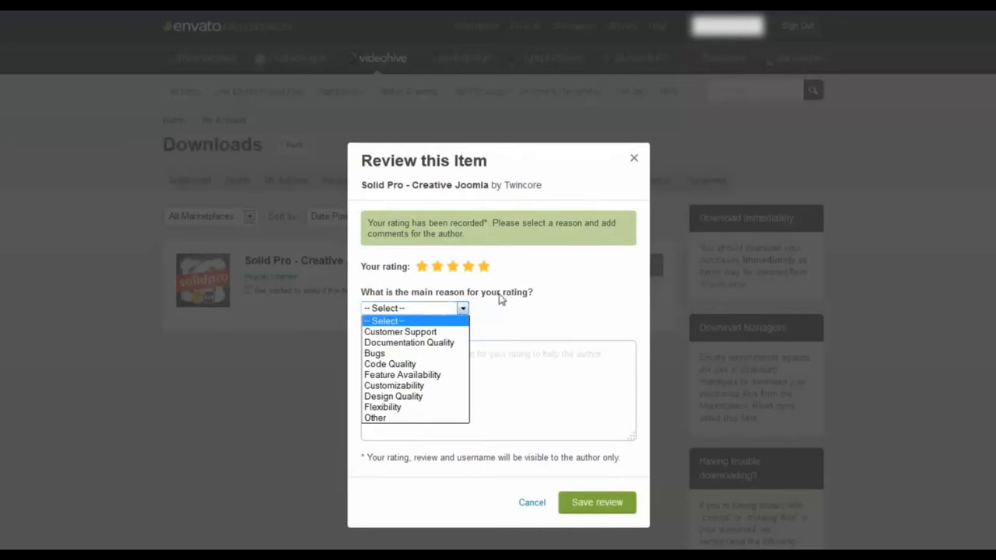
{"action": "mouse_move", "coordinate": [407, 342]}
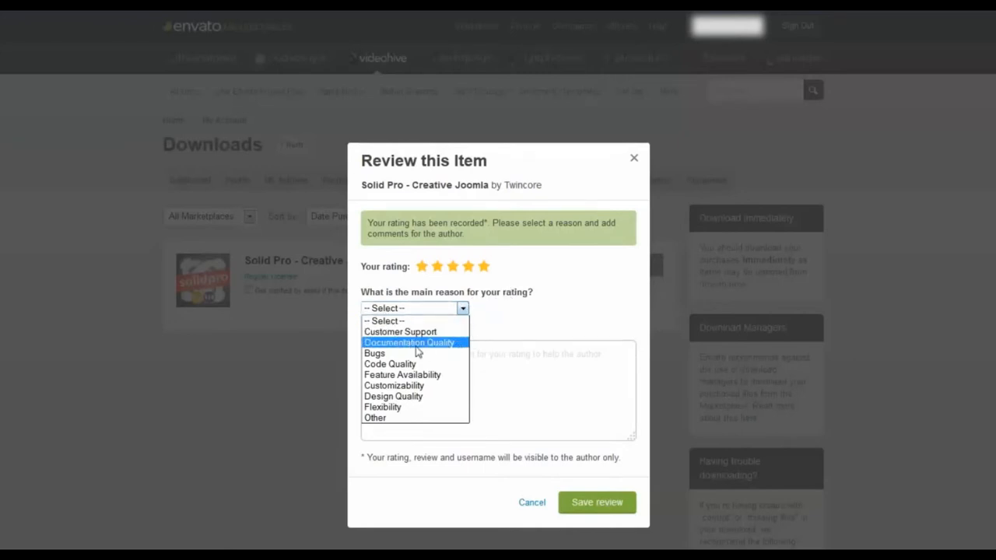
{"action": "mouse_move", "coordinate": [389, 364]}
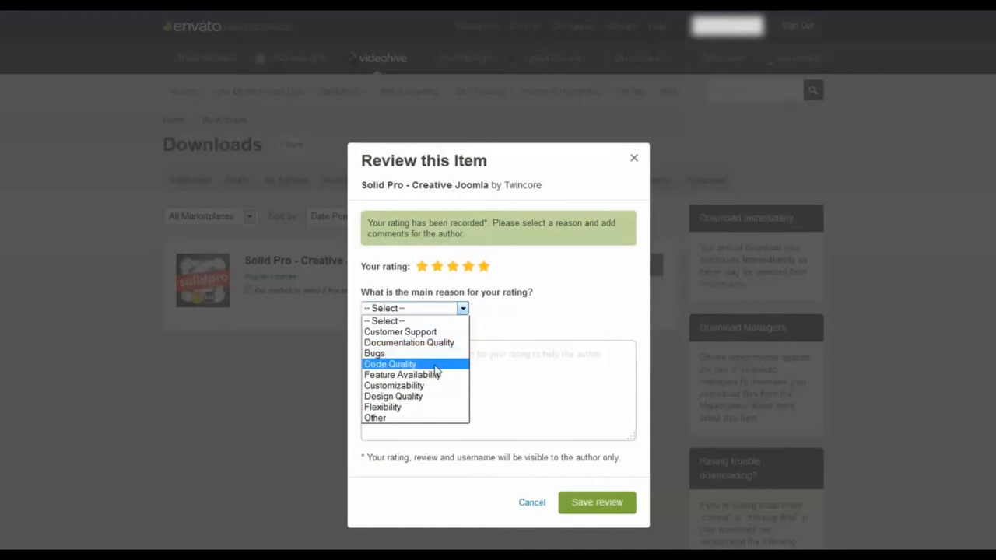
{"action": "mouse_move", "coordinate": [401, 373]}
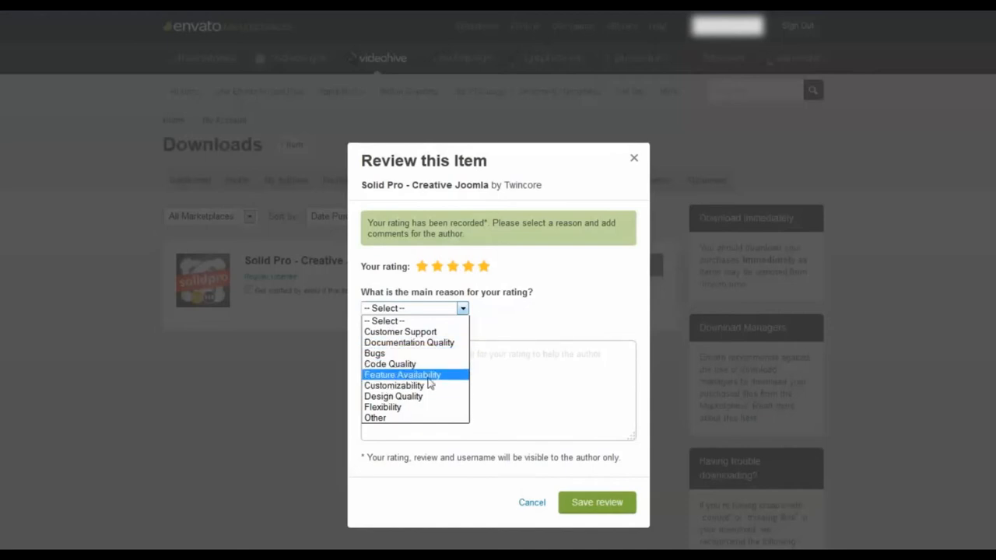
{"action": "mouse_move", "coordinate": [404, 408]}
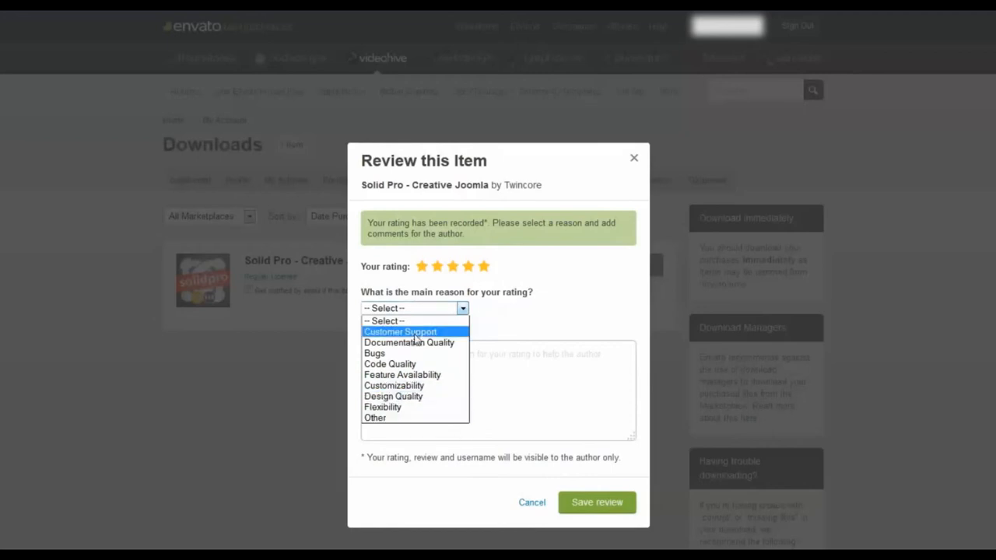
{"action": "mouse_move", "coordinate": [428, 398]}
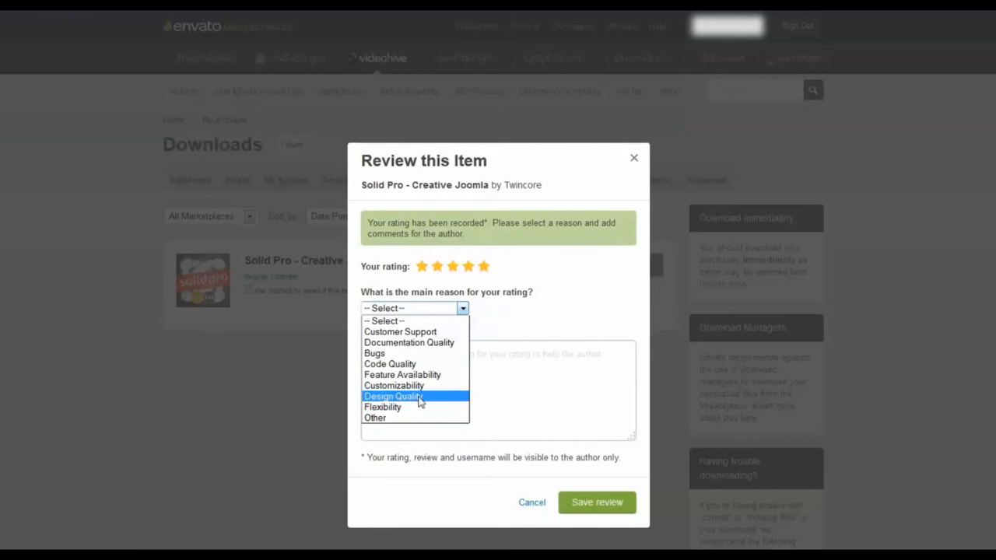
{"action": "left_click", "coordinate": [392, 397]}
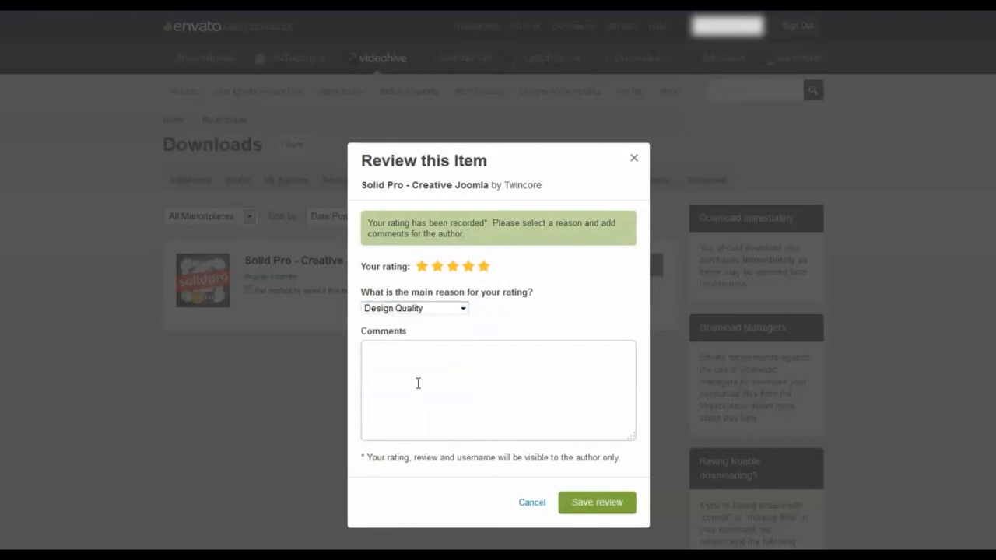